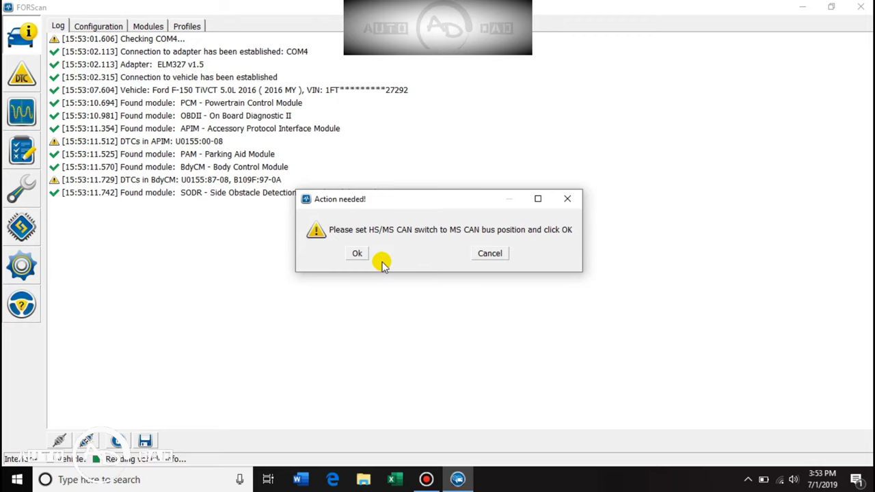
# - Acknowledge the MS CAN switch prompt so module detection continues on the MS bus
pyautogui.click(357, 253)
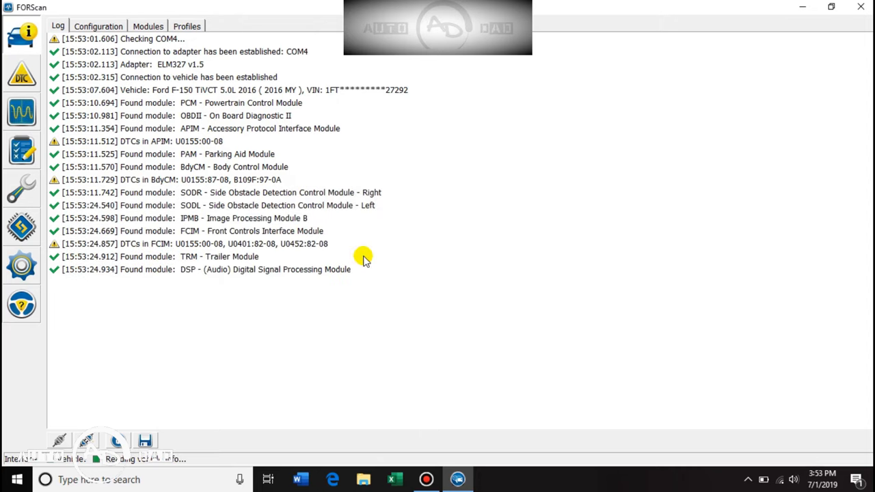
pyautogui.scroll(-3)
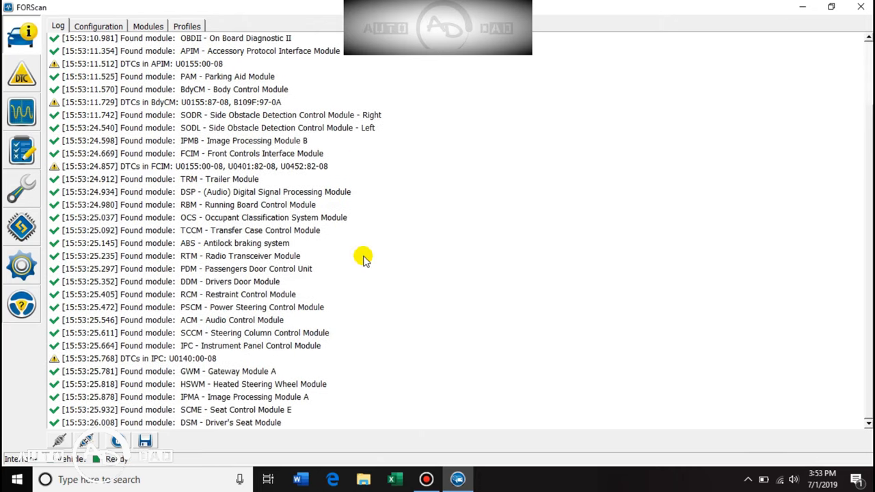
pyautogui.moveTo(170, 205)
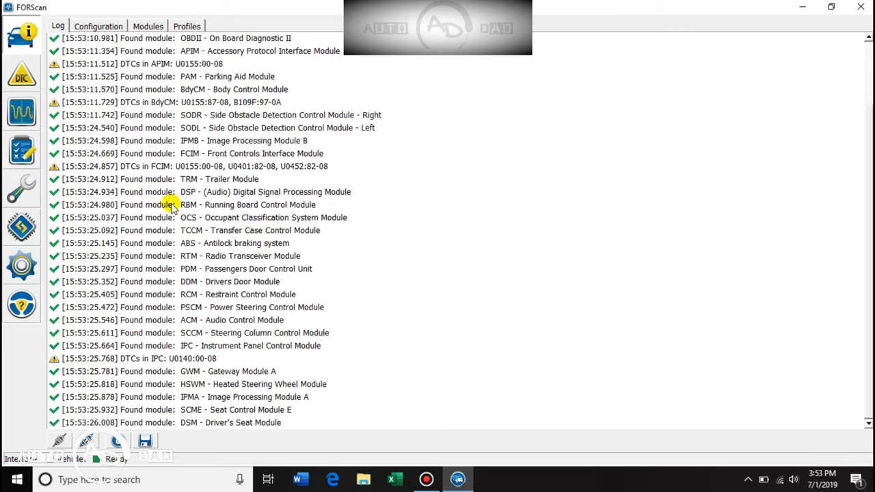
pyautogui.moveTo(93, 191)
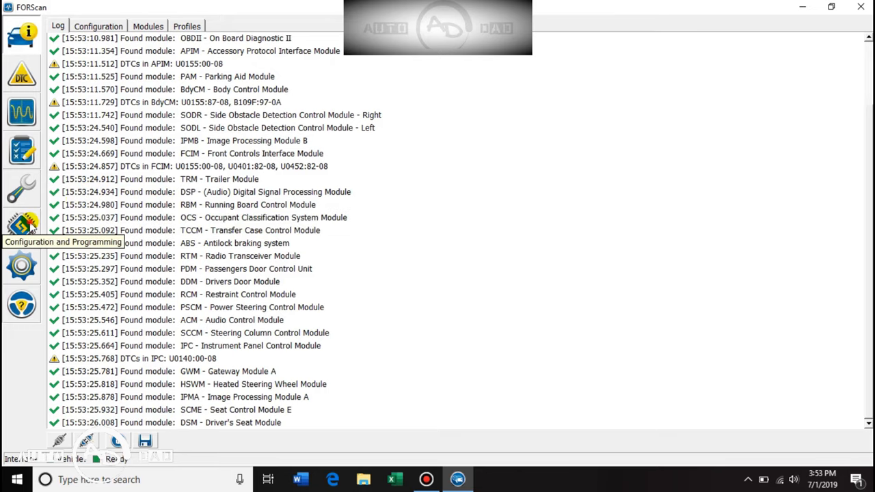
# - Go to Configuration and Programming and select 'IPC Module configuration (AS BUILT format)'
pyautogui.click(22, 226)
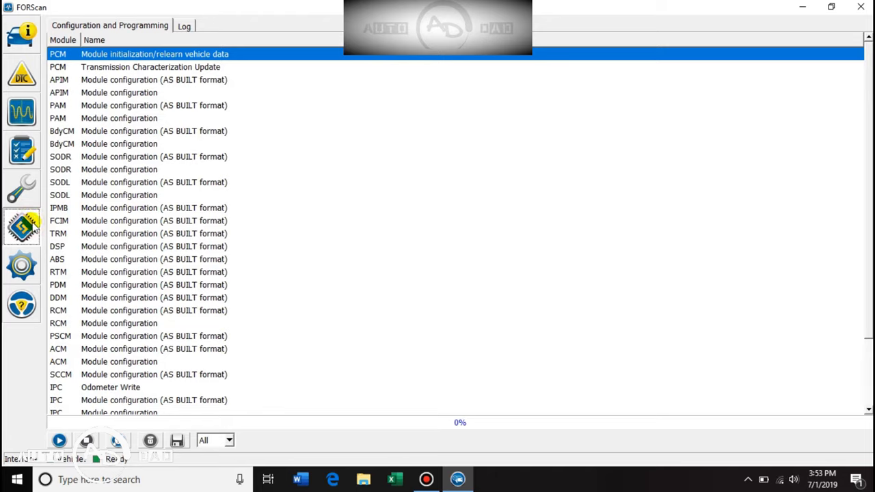
pyautogui.moveTo(243, 225)
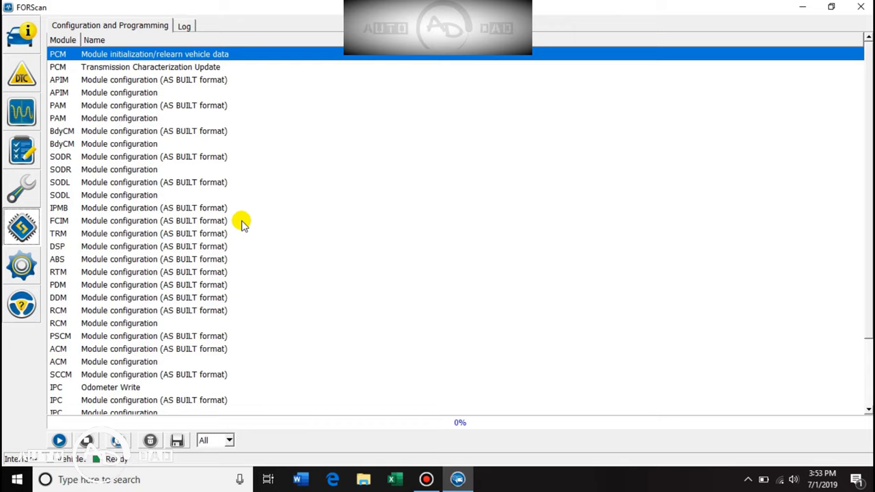
pyautogui.moveTo(120, 229)
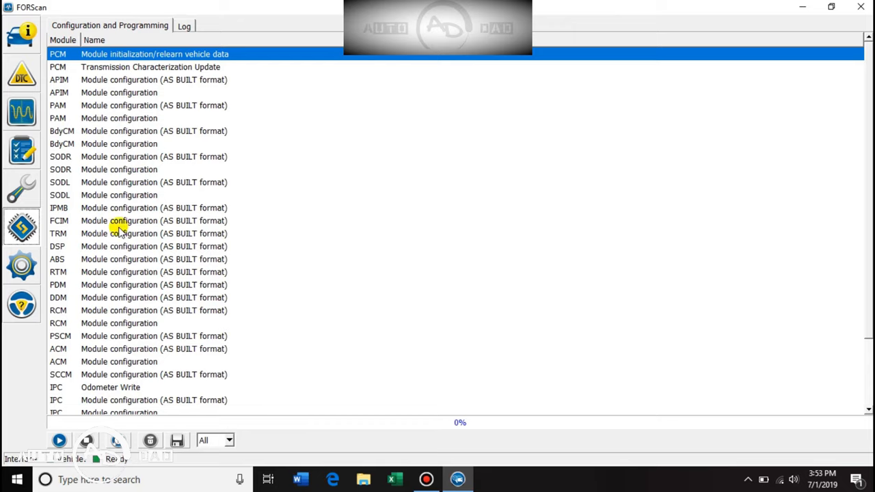
pyautogui.moveTo(93, 361)
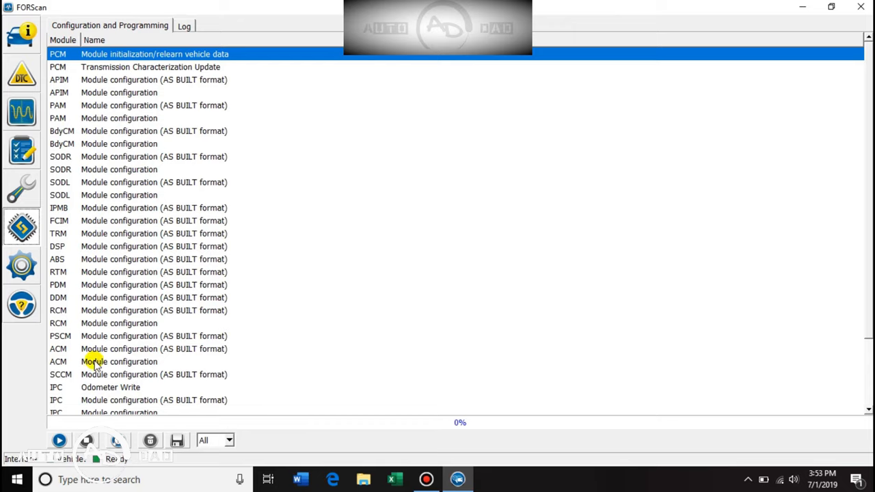
pyautogui.moveTo(118, 401)
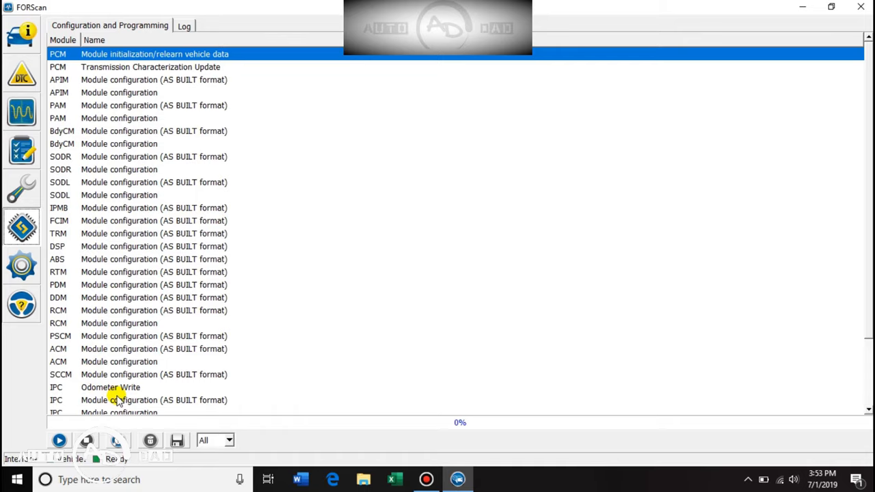
pyautogui.moveTo(120, 402)
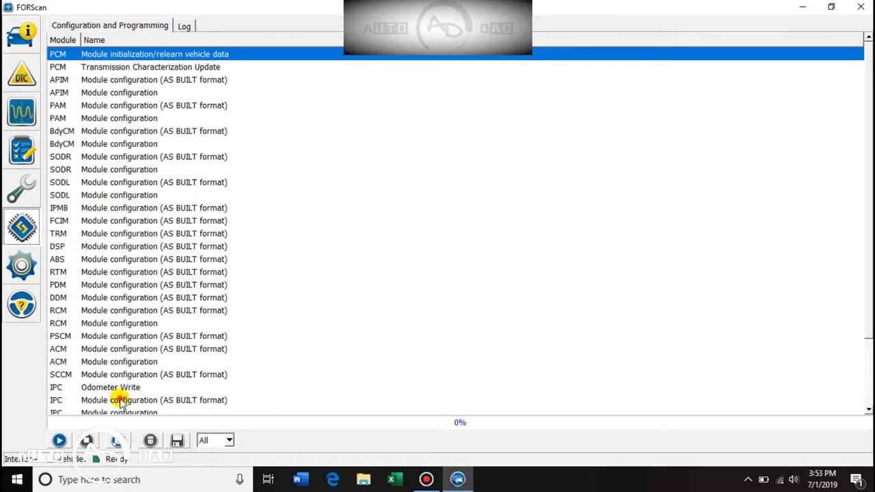
pyautogui.click(121, 399)
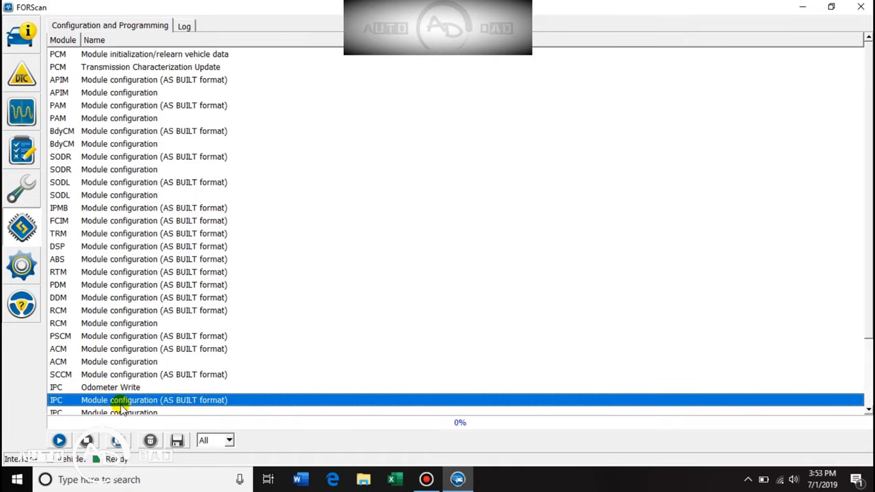
# - Run the IPC as-built procedure and accept the unsafe-configuration warning to load the block values
pyautogui.click(63, 437)
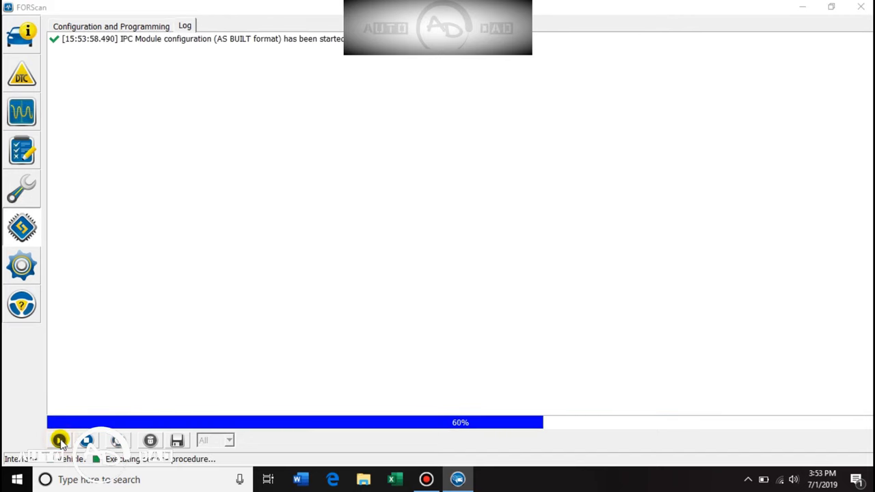
pyautogui.click(60, 440)
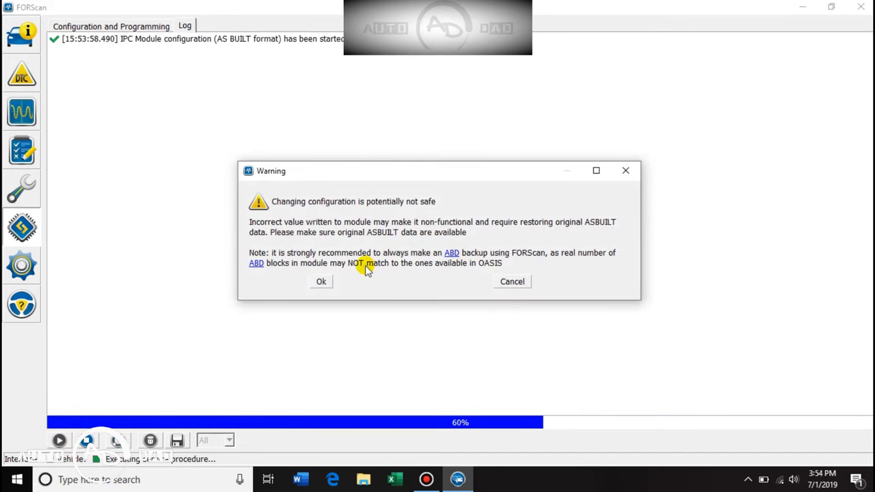
pyautogui.click(320, 282)
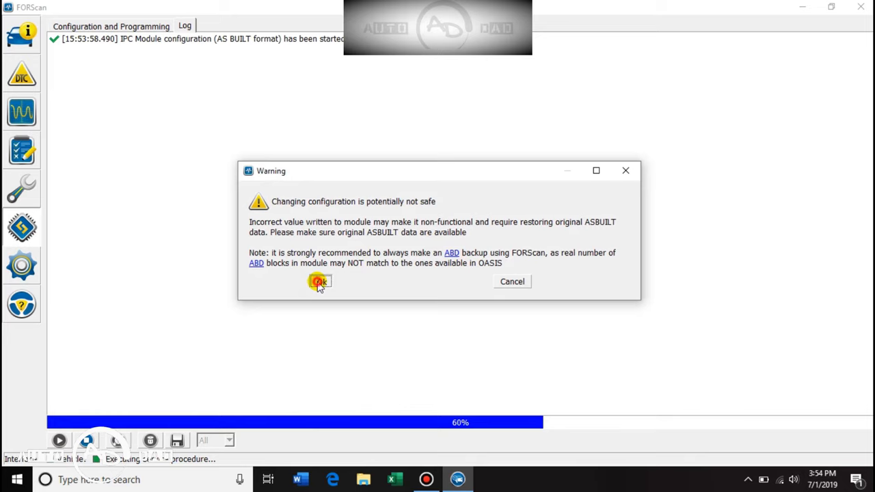
pyautogui.click(318, 281)
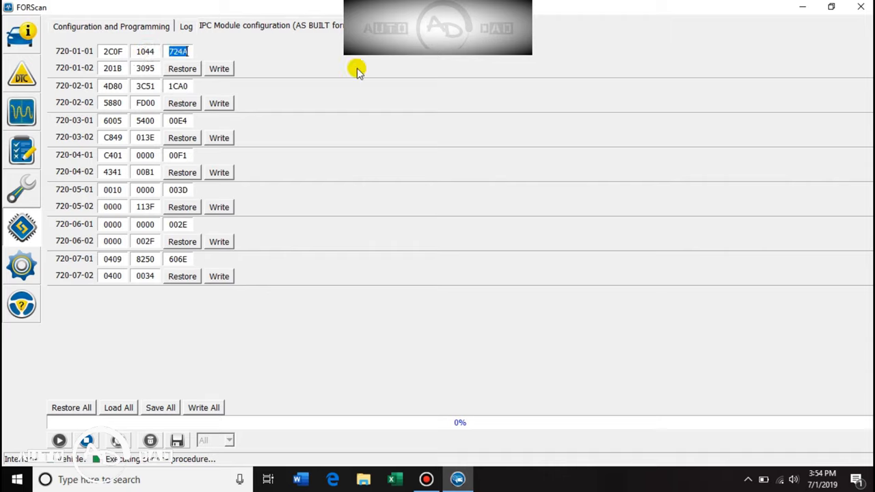
pyautogui.moveTo(317, 68)
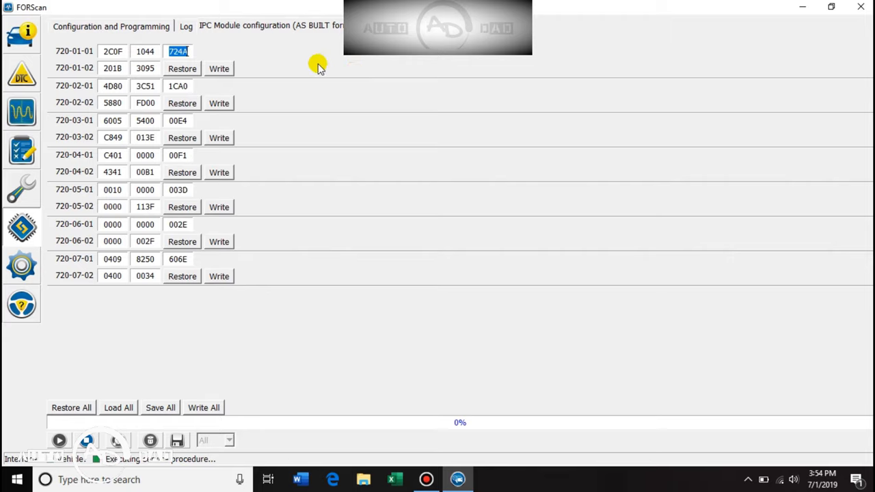
pyautogui.moveTo(288, 68)
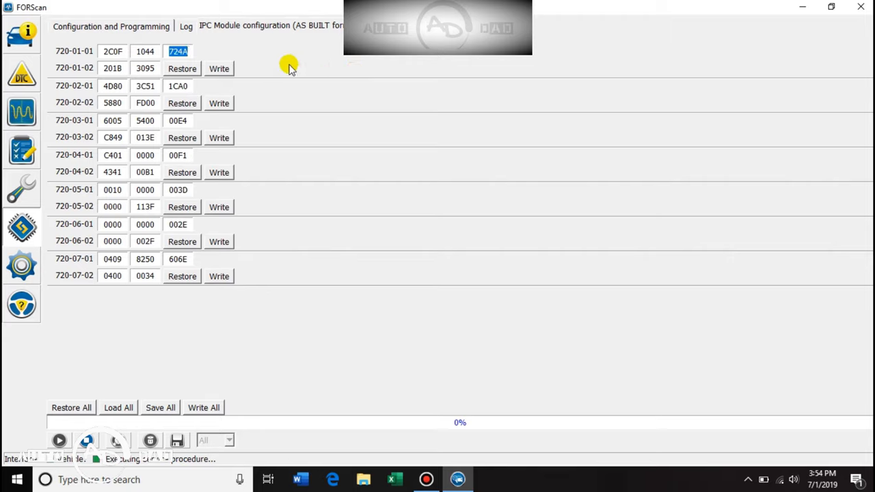
pyautogui.moveTo(221, 68)
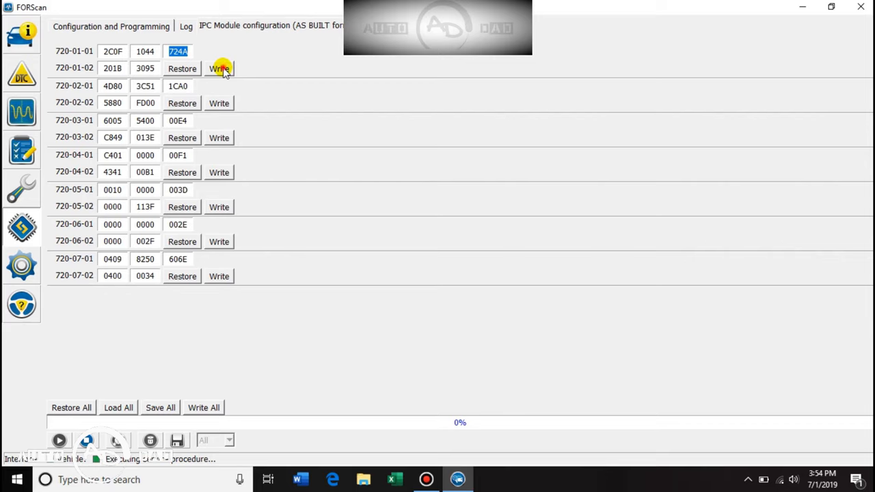
# - Write block 720-01-01 ending 722A to the cluster, continuing past the incorrect checksum warning
pyautogui.click(219, 68)
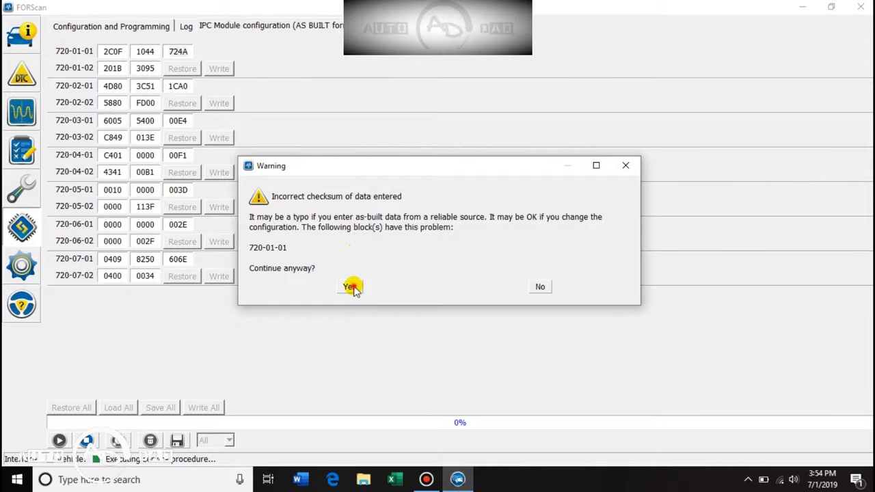
pyautogui.click(350, 287)
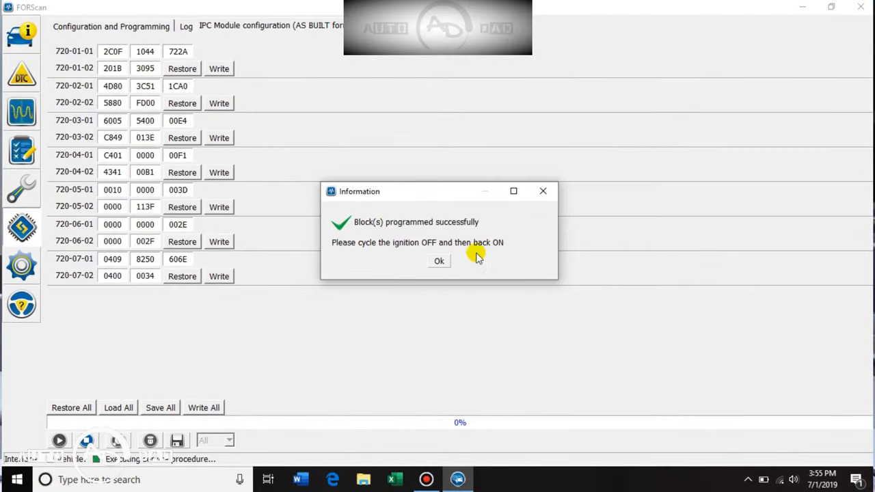
# - Dismiss the programming success message and stop the IPC configuration procedure
pyautogui.click(438, 260)
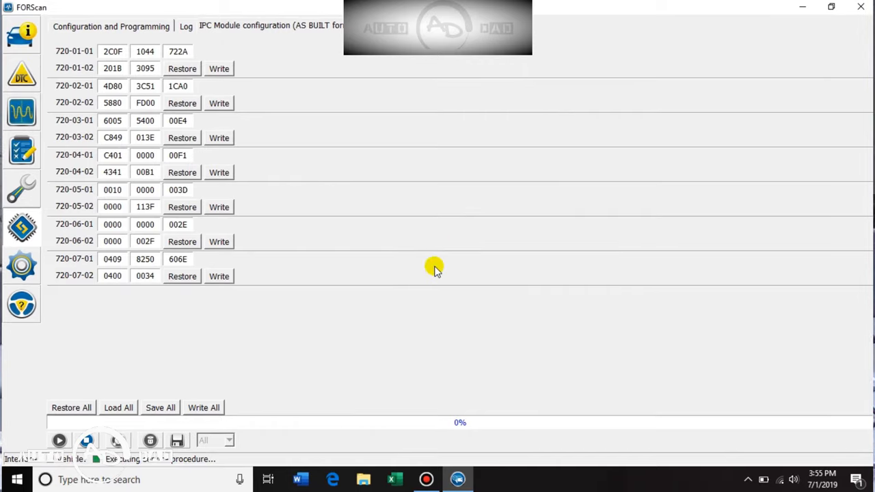
pyautogui.moveTo(87, 440)
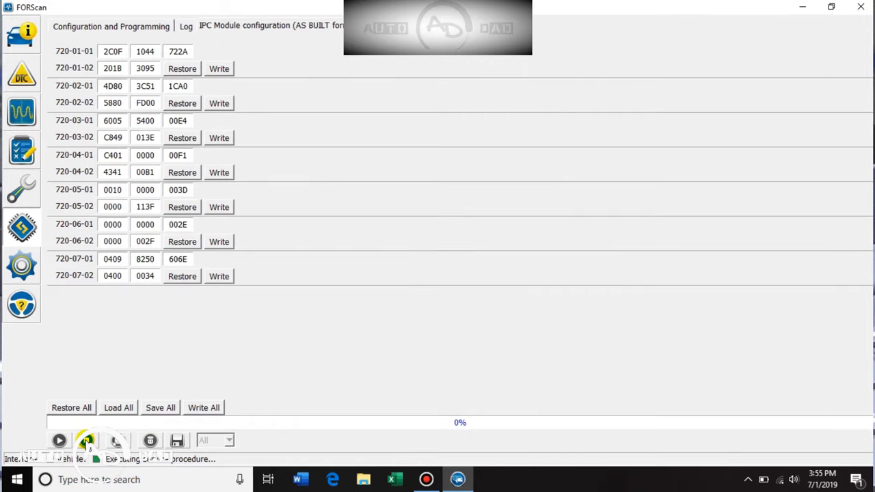
pyautogui.click(183, 26)
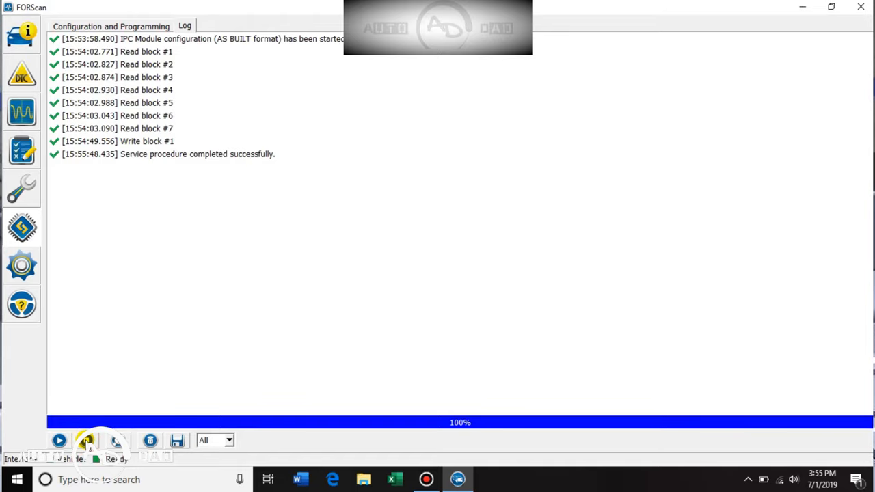
pyautogui.moveTo(49, 348)
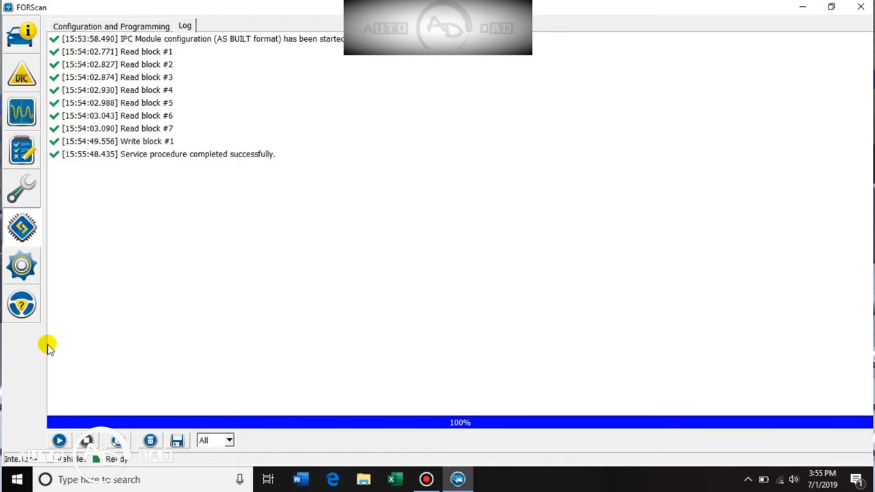
pyautogui.moveTo(68, 421)
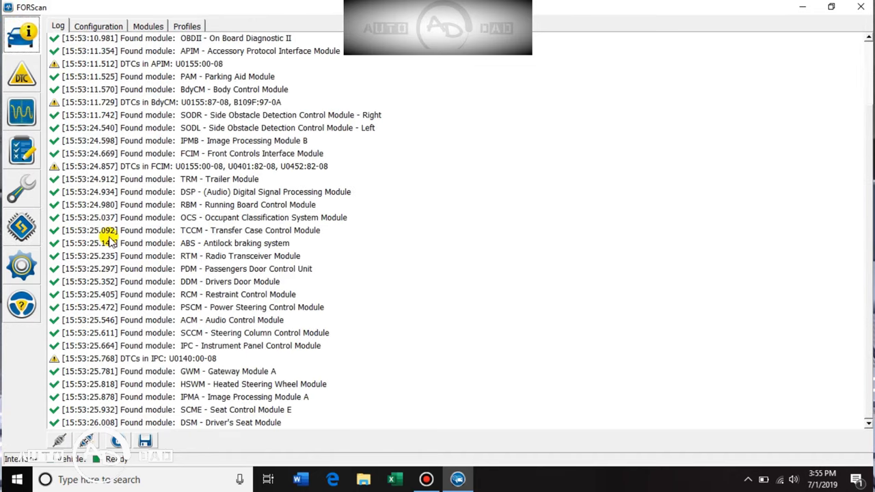
pyautogui.moveTo(87, 441)
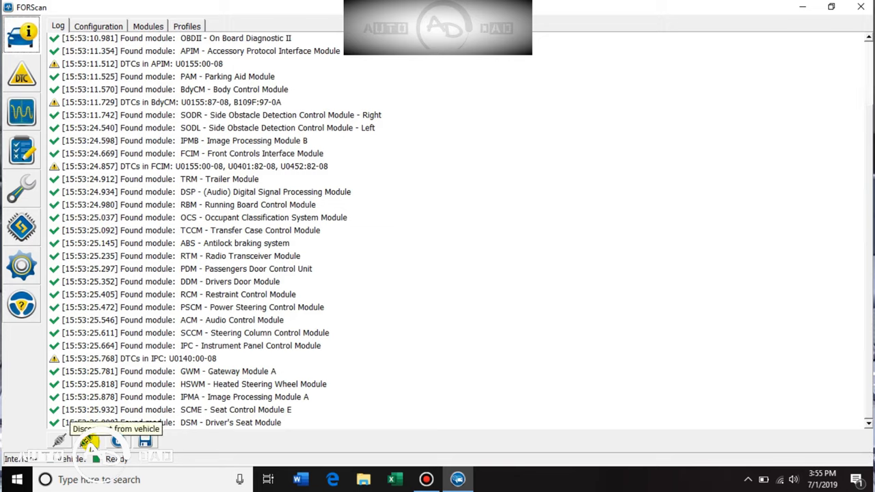
# - Disconnect from the vehicle and close FORScan, returning to the desktop
pyautogui.click(93, 442)
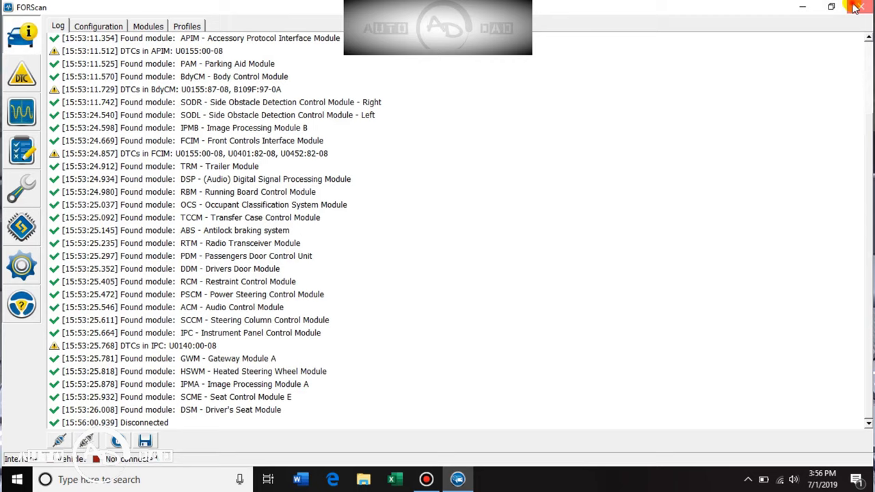
pyautogui.click(860, 8)
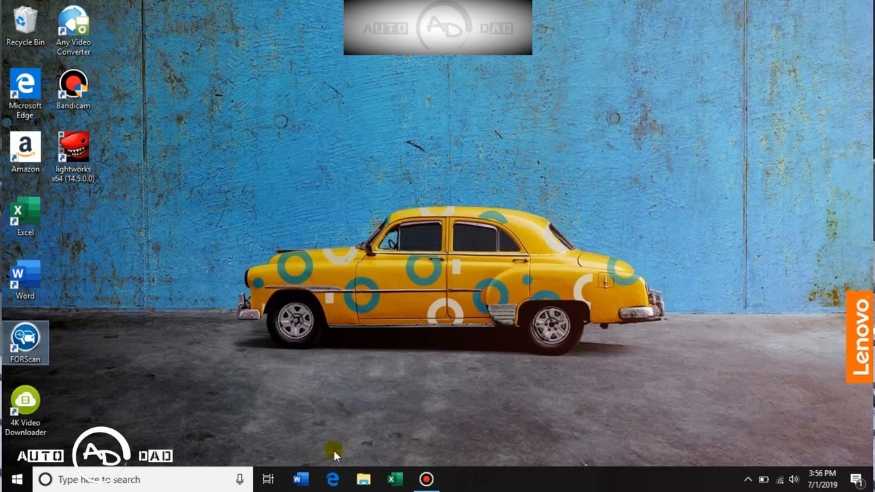